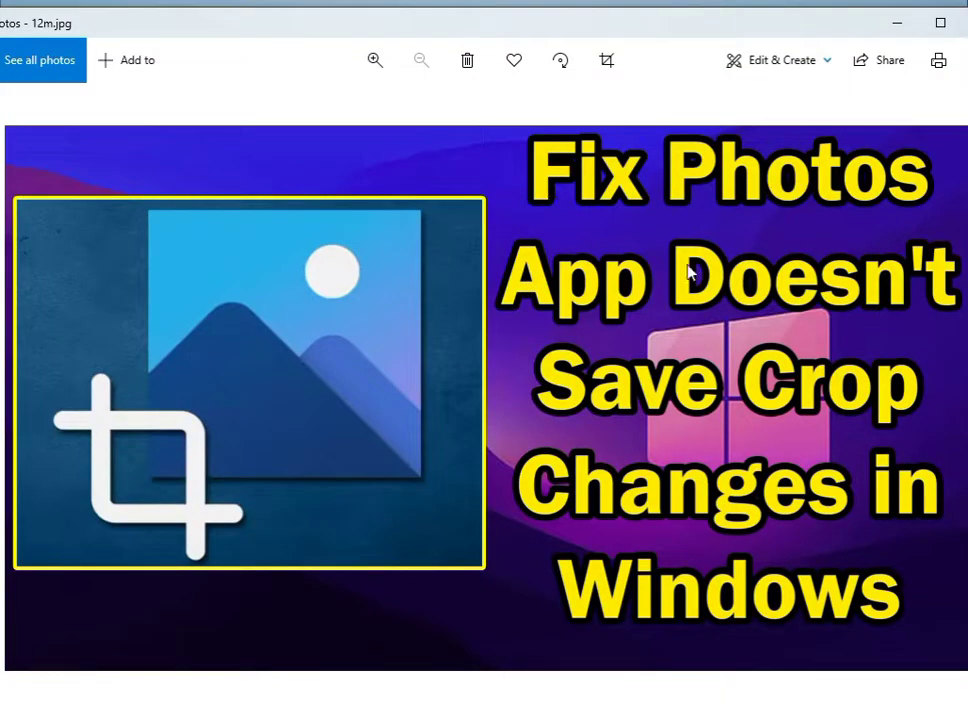
mouse_move(630, 395)
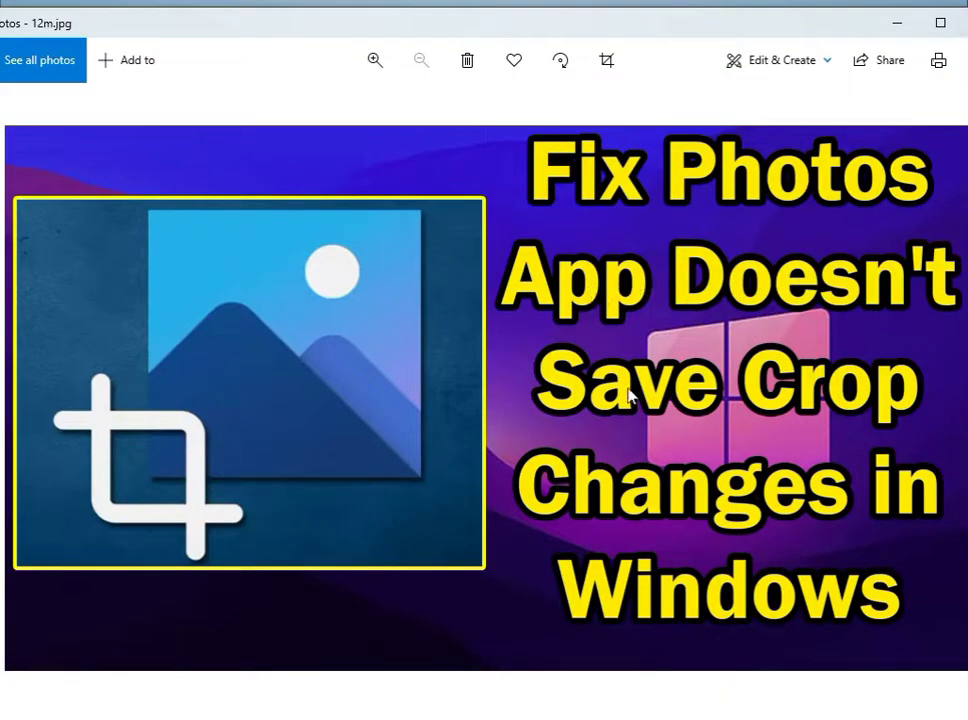
mouse_move(761, 641)
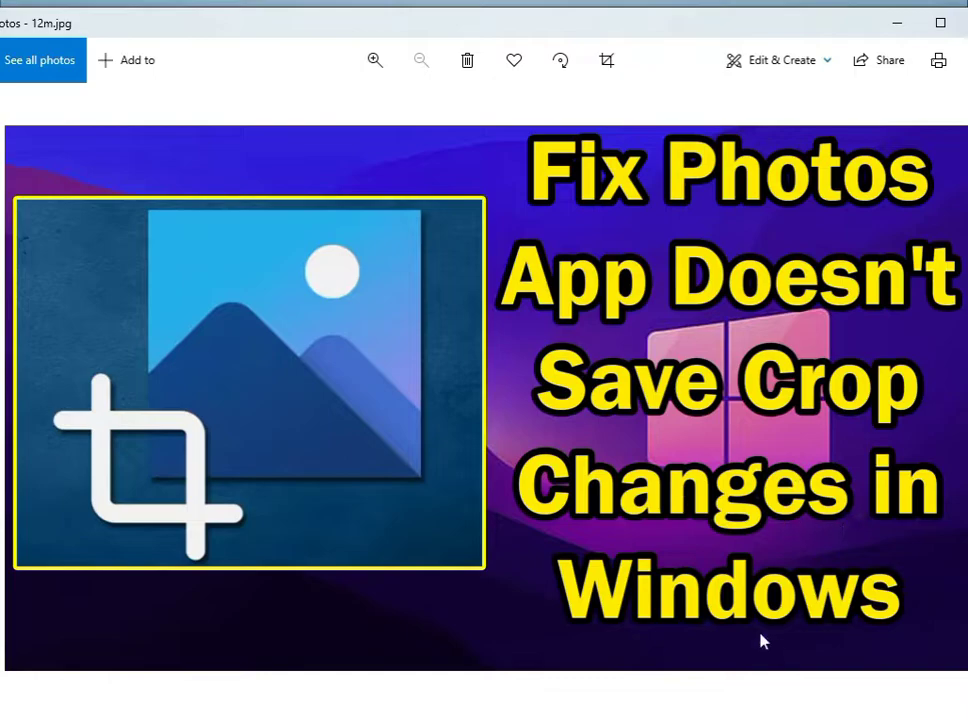
mouse_move(280, 415)
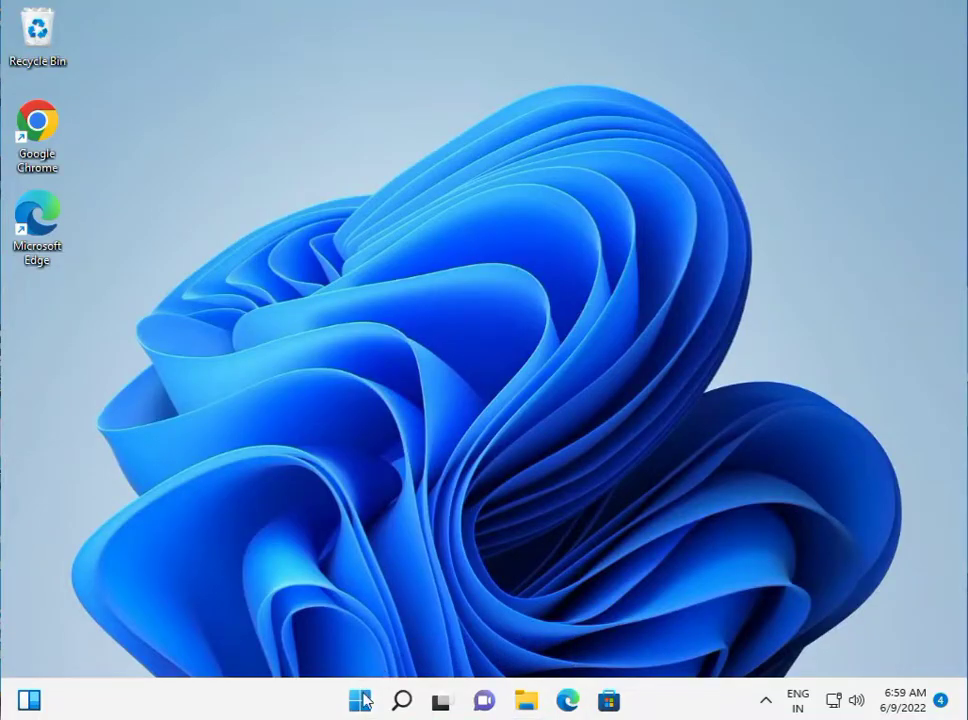
Launch Windows Settings from the Start menu.
left_click(359, 699)
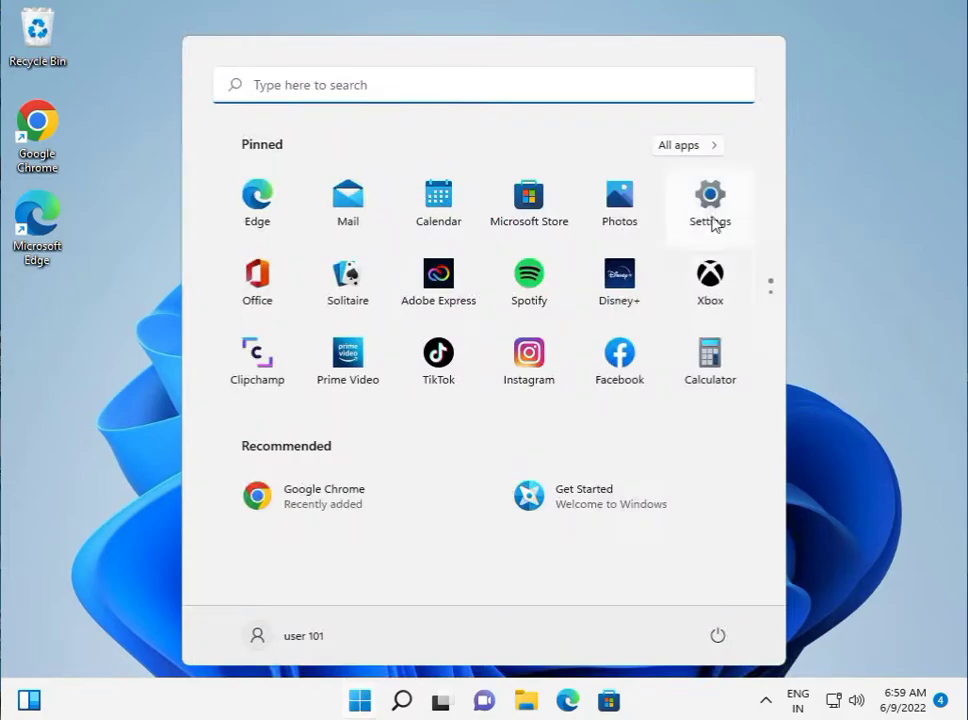
left_click(709, 203)
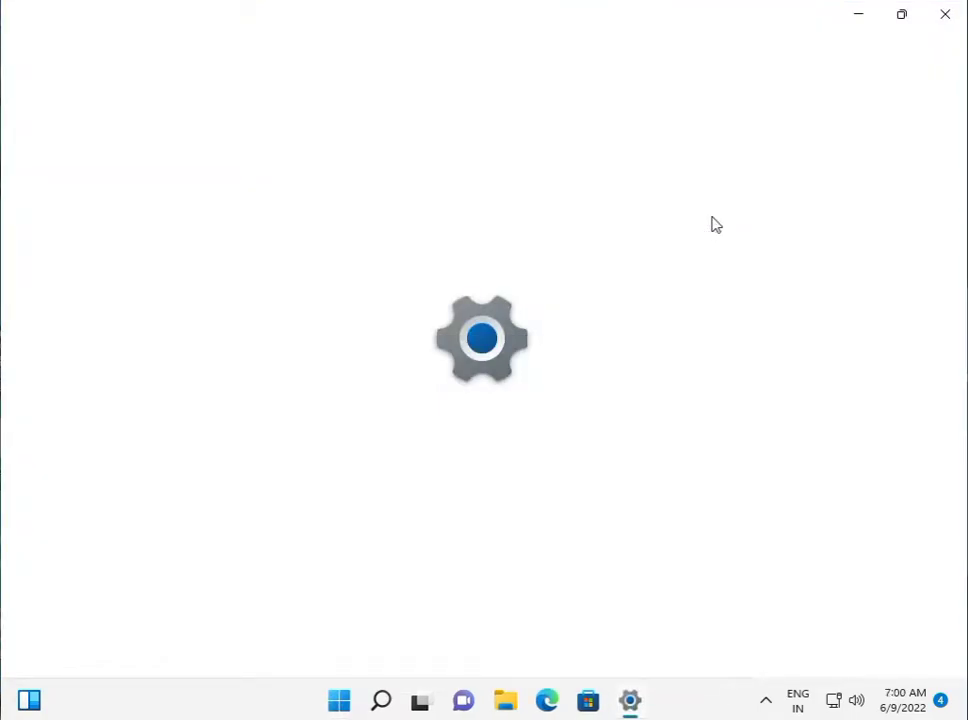
left_click(629, 700)
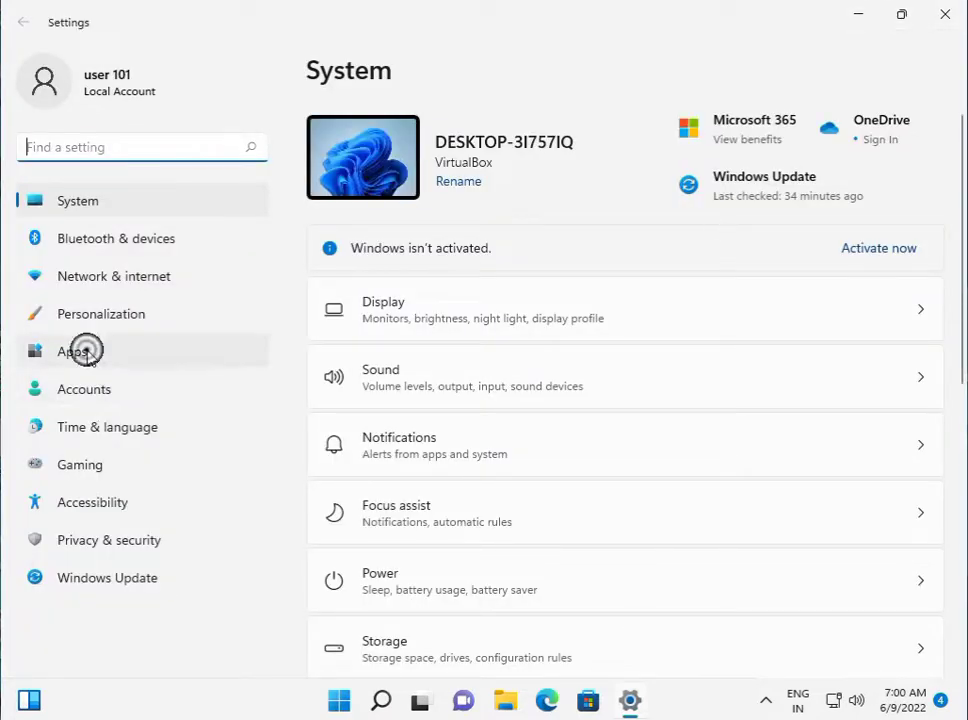
Go to Apps > Apps & features and scroll the list down to Microsoft Photos.
left_click(72, 351)
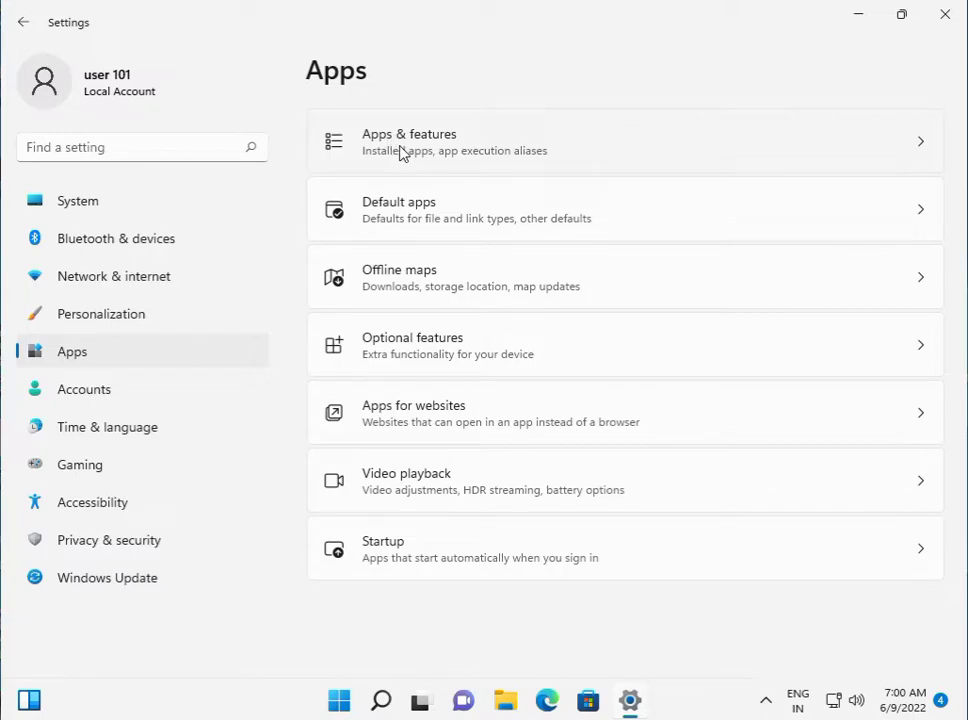
left_click(409, 141)
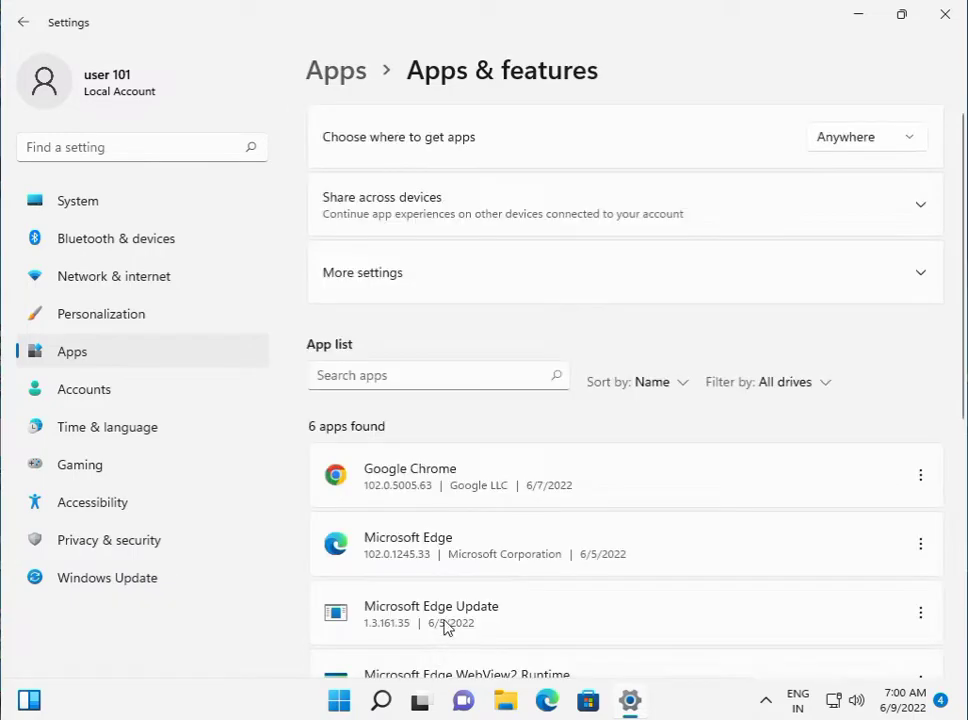
scroll("down", 3)
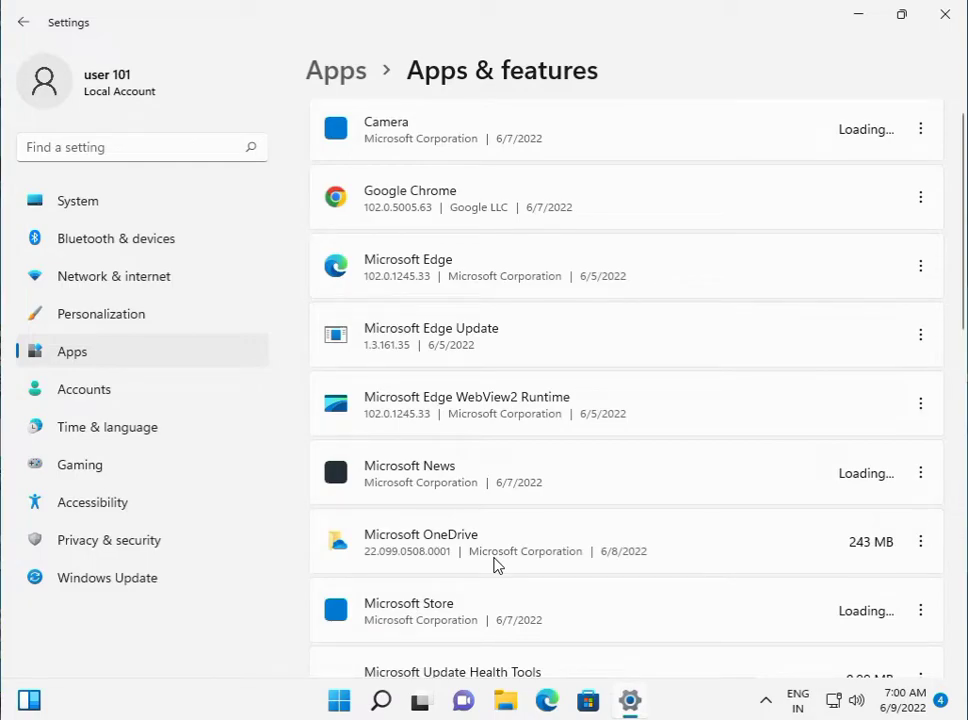
scroll("down", 3)
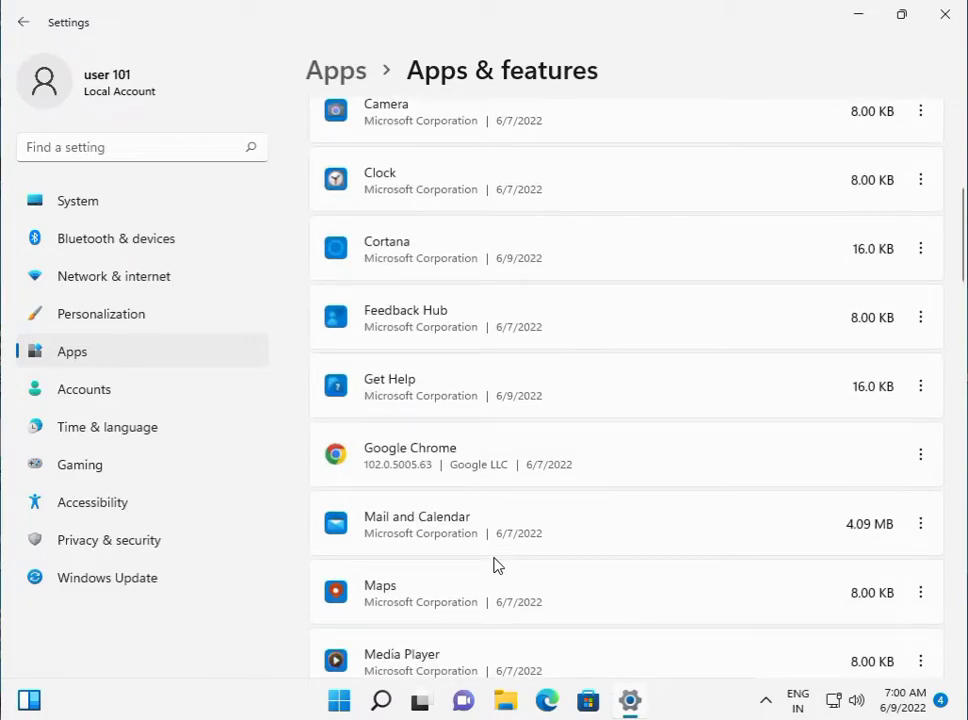
scroll("down", 3)
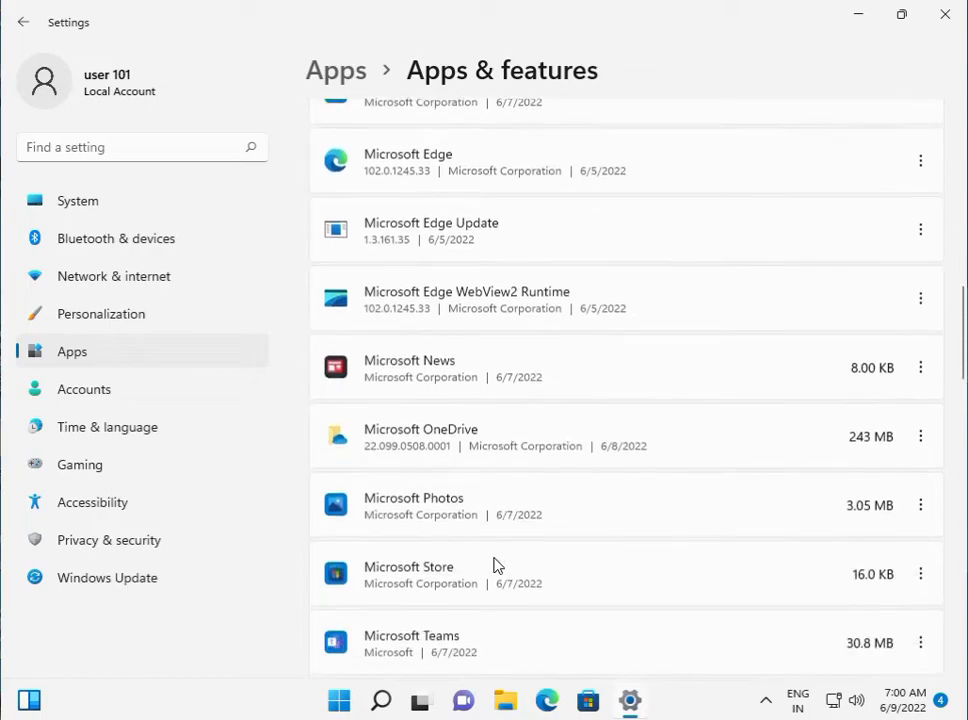
scroll("down", 3)
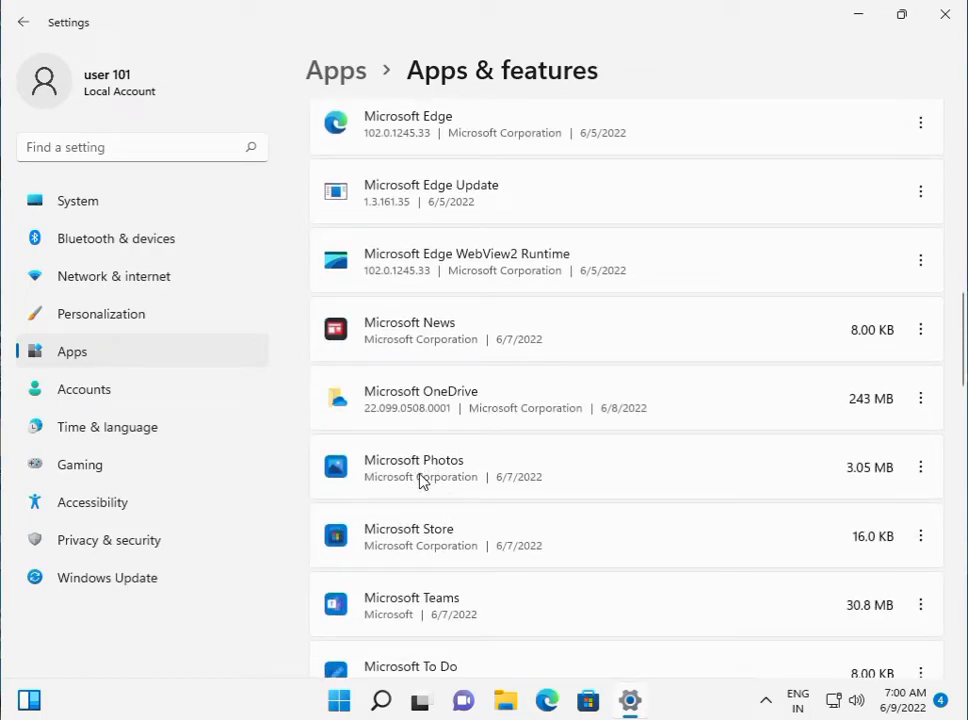
Open Microsoft Photos' advanced options and run Repair.
left_click(920, 467)
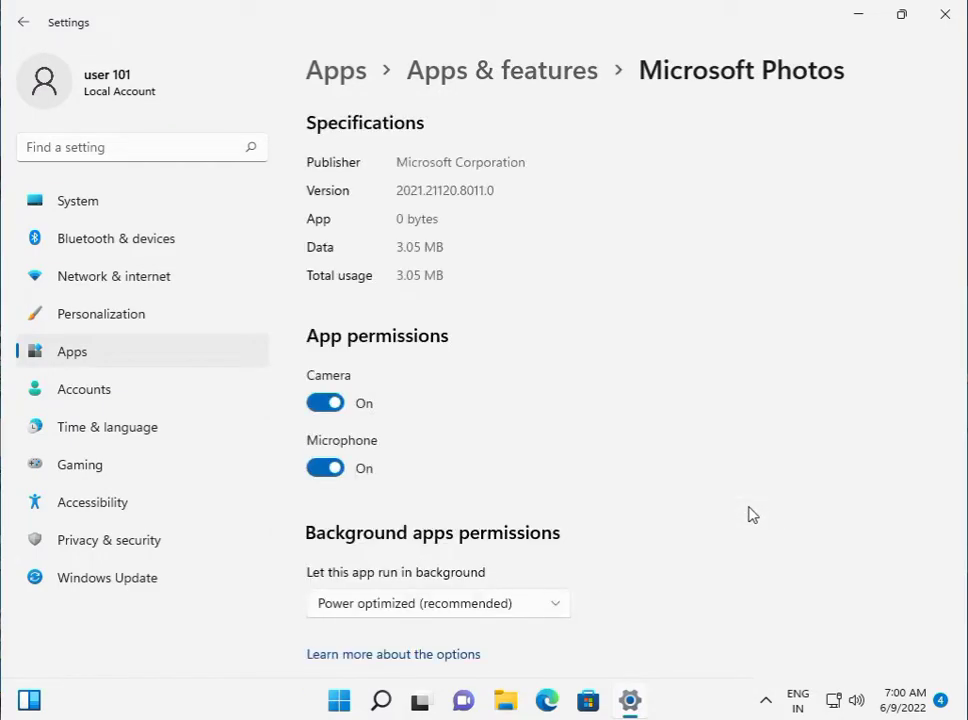
scroll("down", 3)
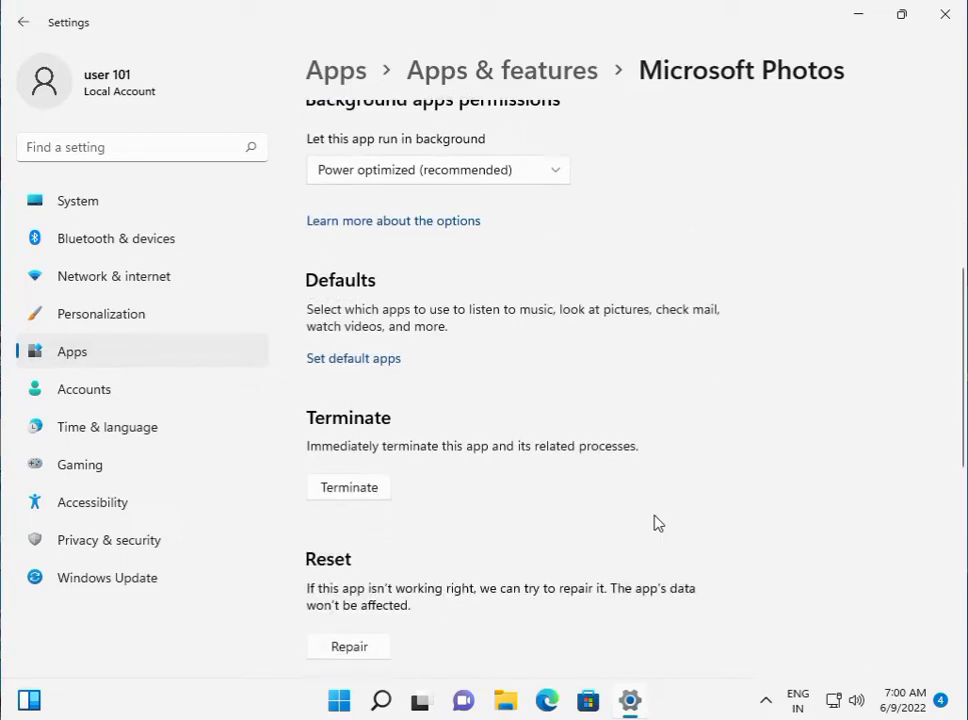
scroll("down", 3)
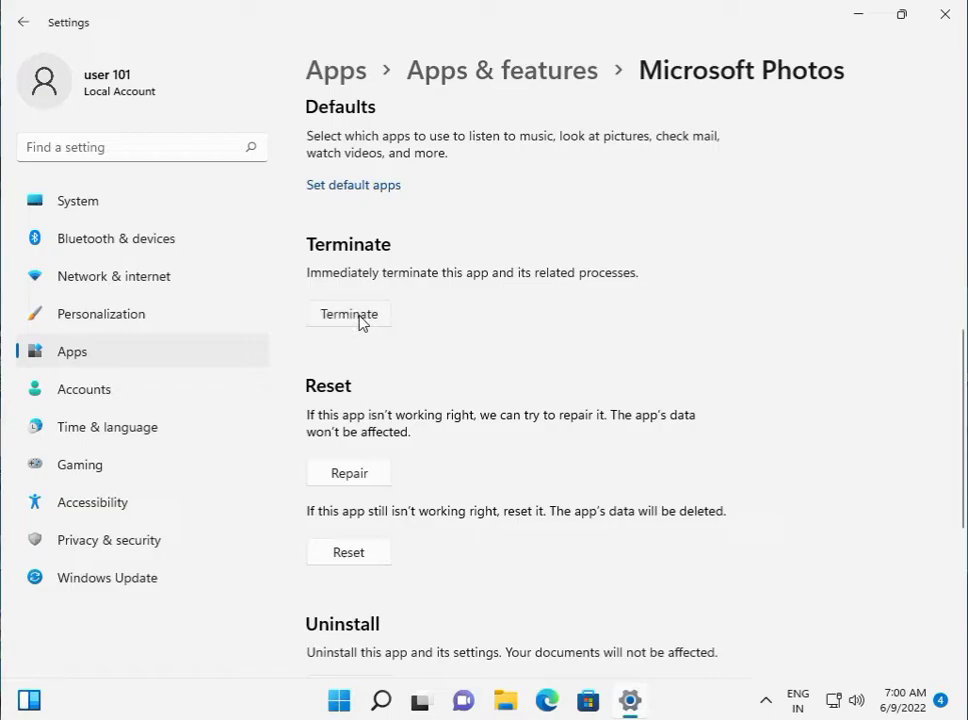
mouse_move(363, 474)
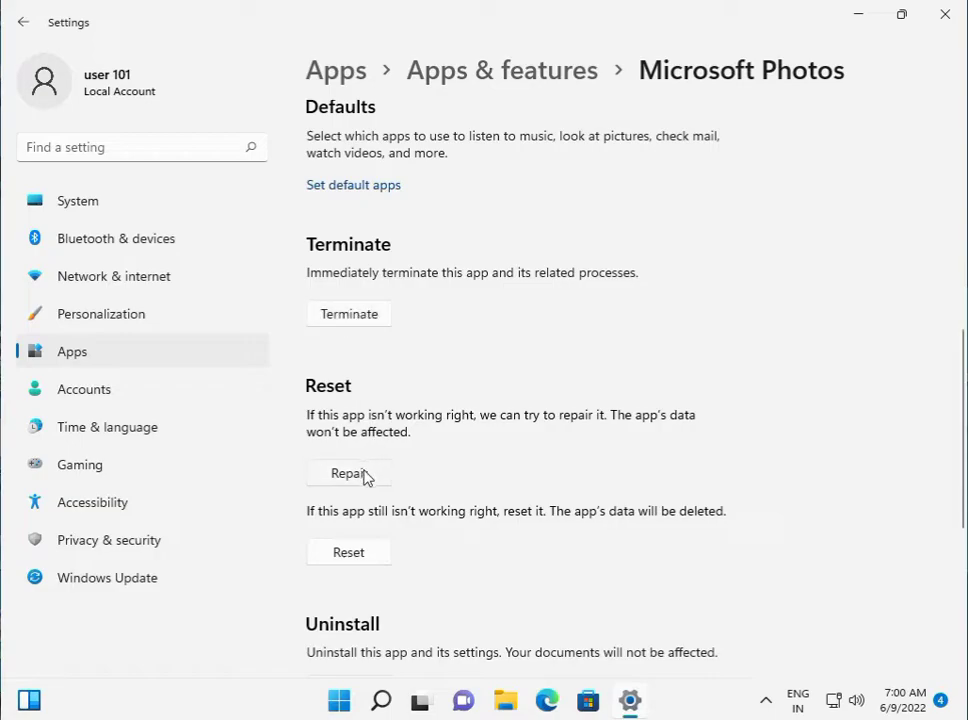
left_click(348, 473)
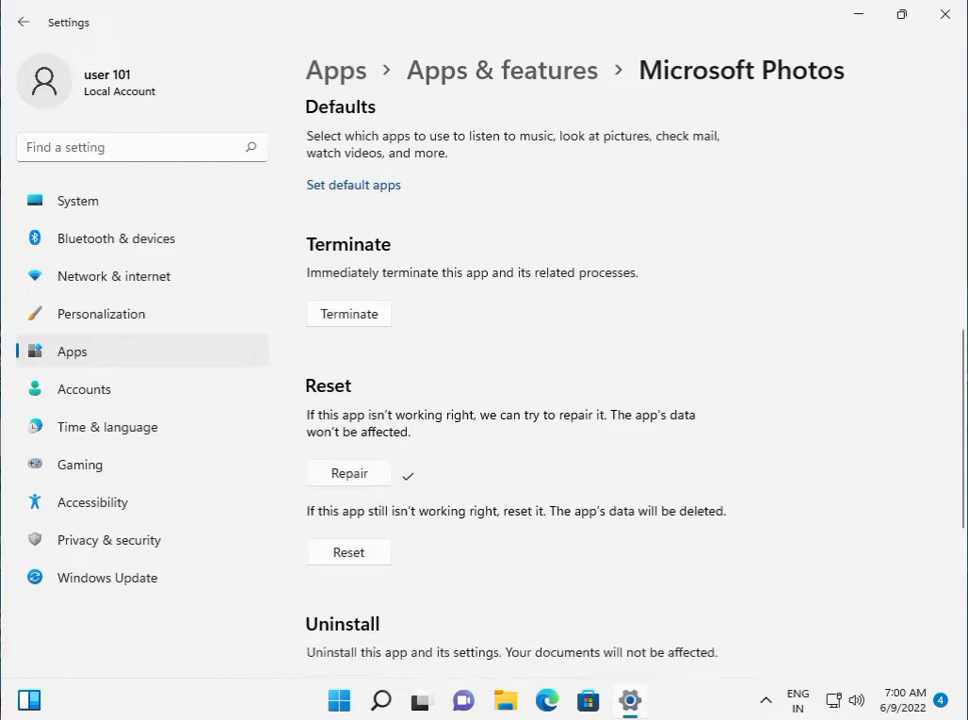
Reset Microsoft Photos, confirming the data deletion, then close Settings.
left_click(348, 552)
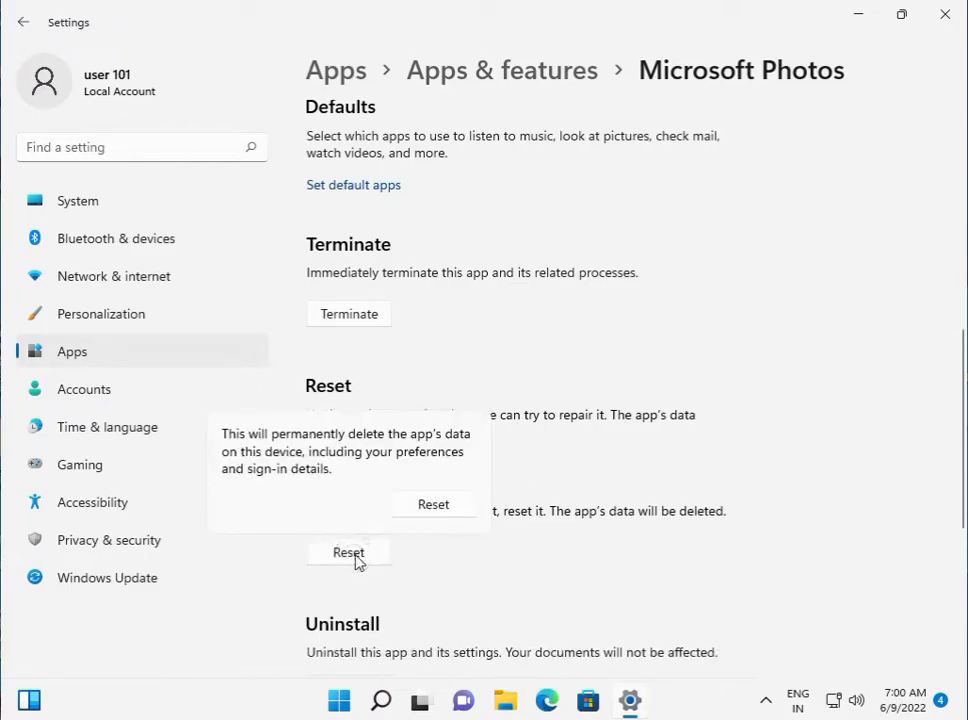
left_click(433, 504)
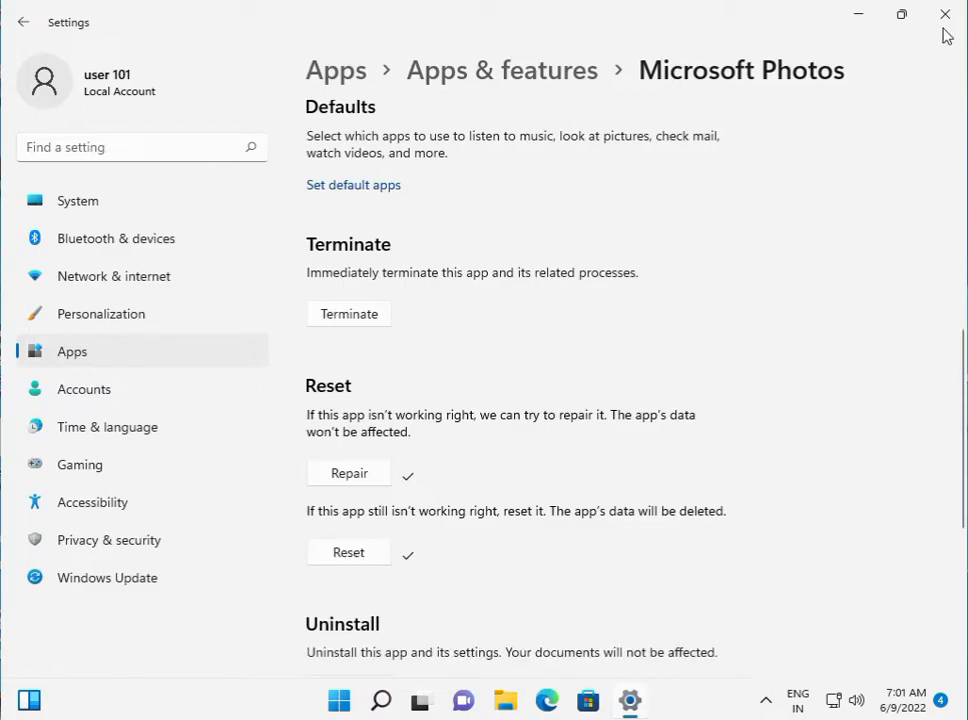
left_click(944, 14)
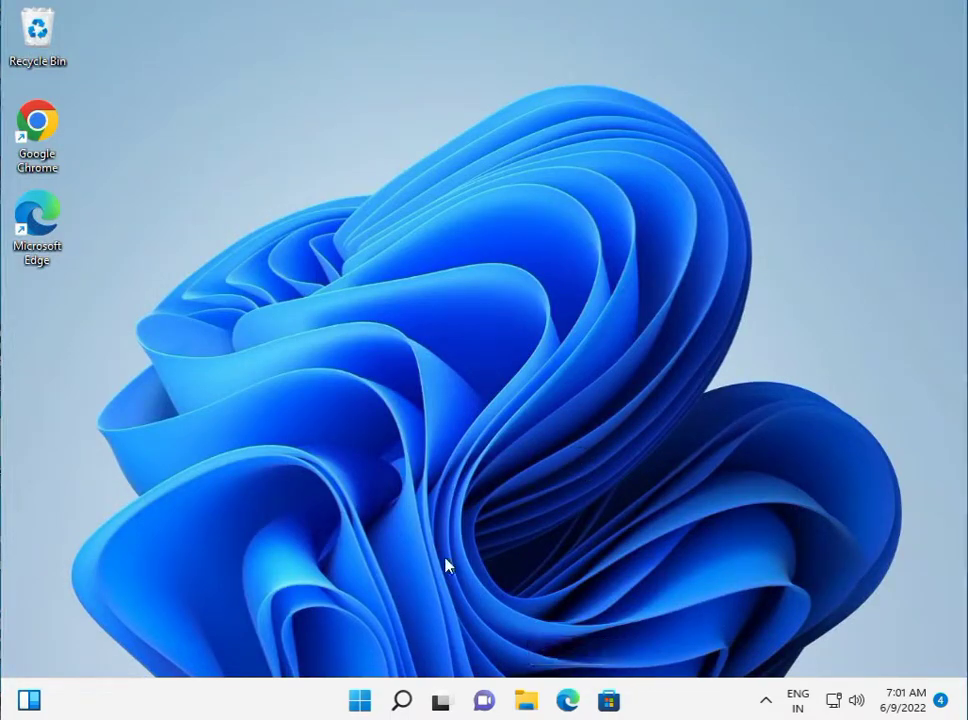
Search for Control Panel and go to Programs > Programs and Features.
left_click(359, 699)
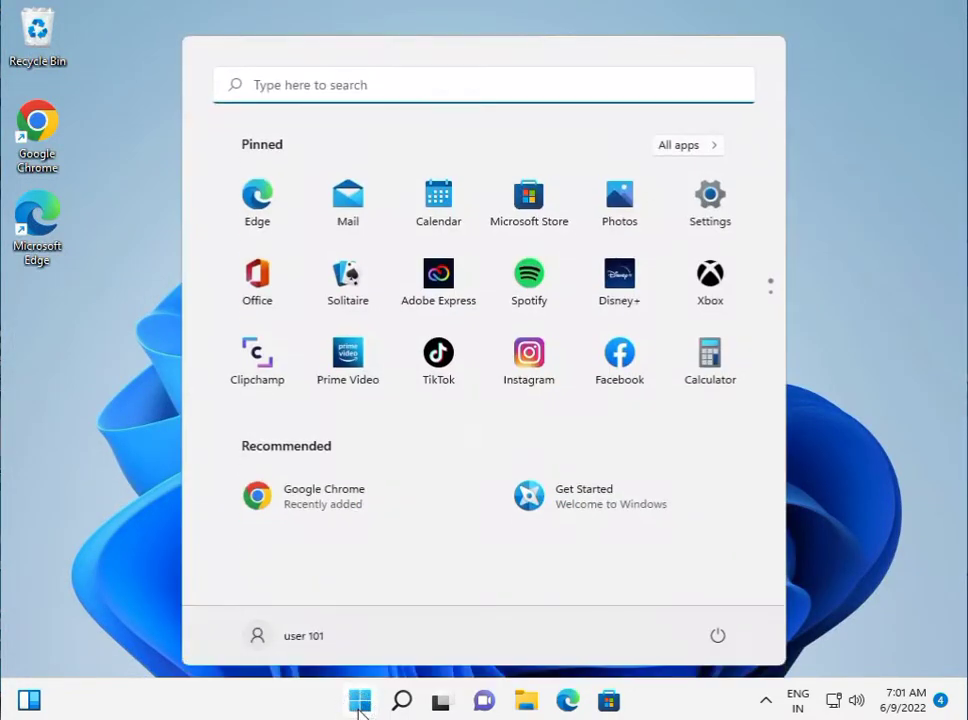
type("control Panel")
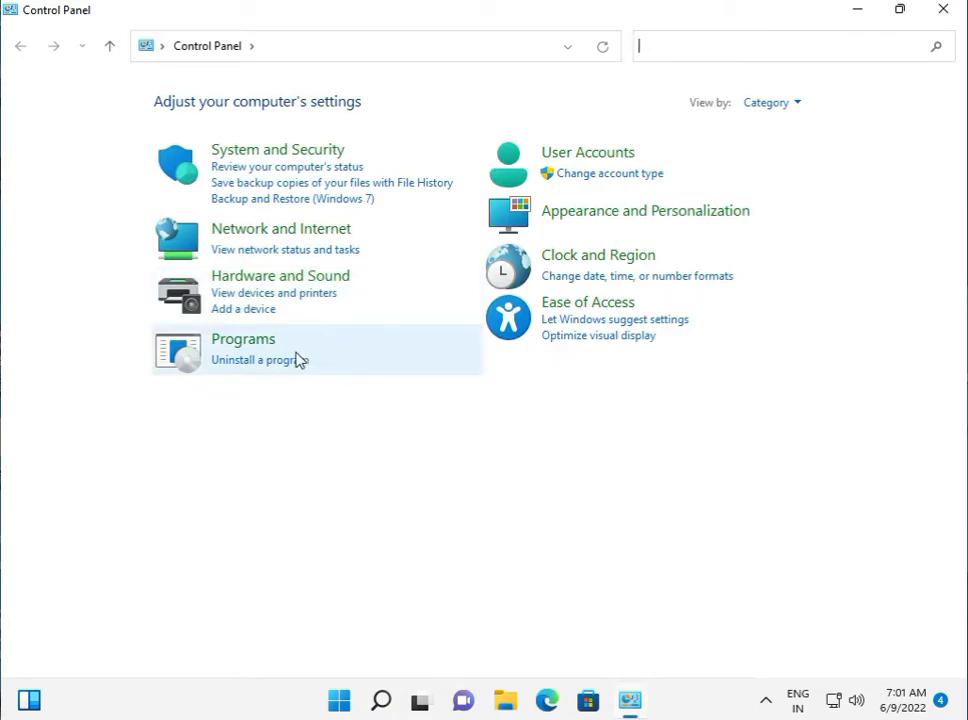
left_click(243, 339)
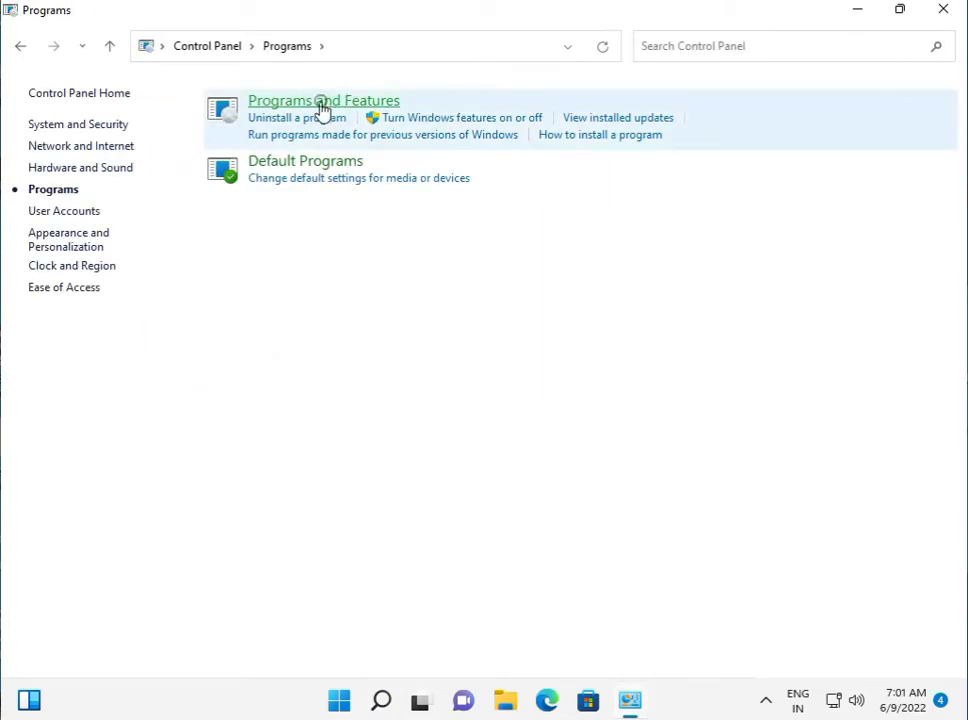
left_click(323, 100)
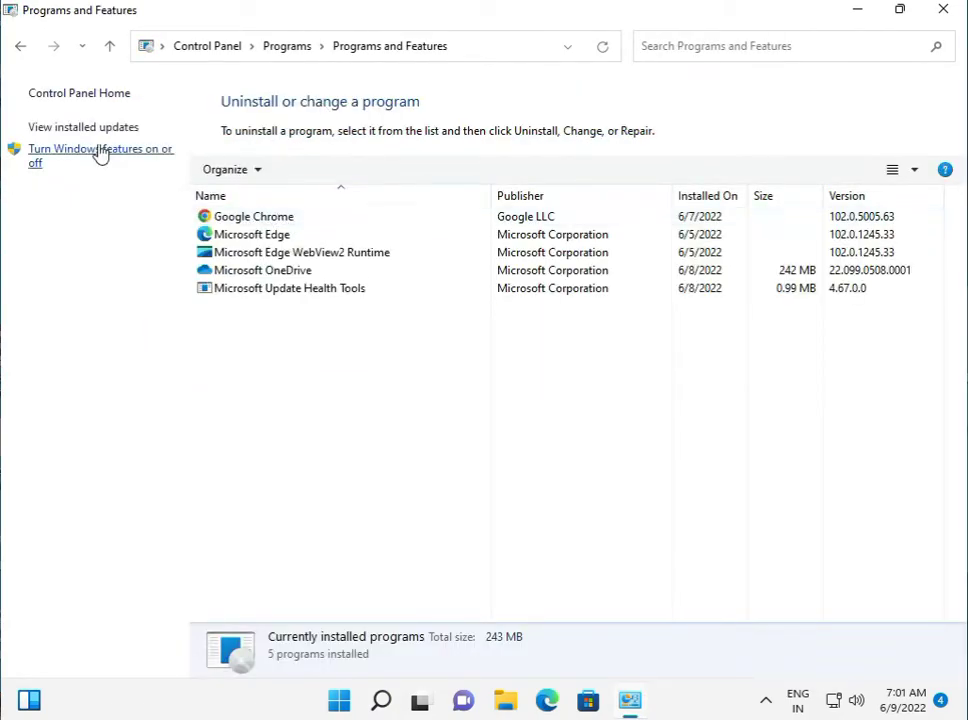
View the installed Windows updates list, then close Control Panel.
left_click(83, 126)
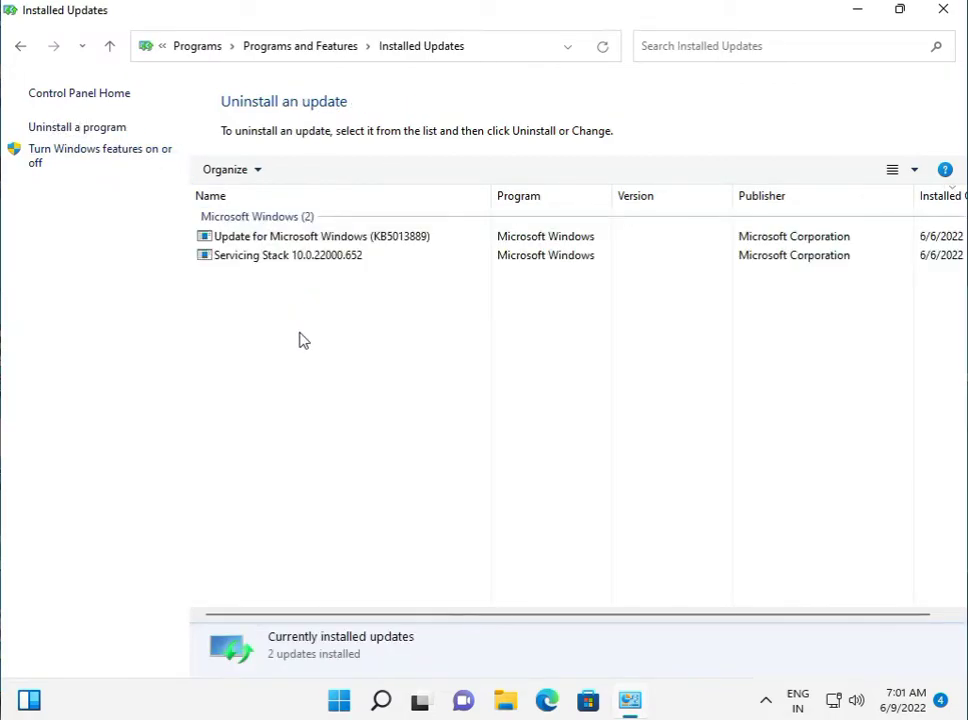
left_click(256, 216)
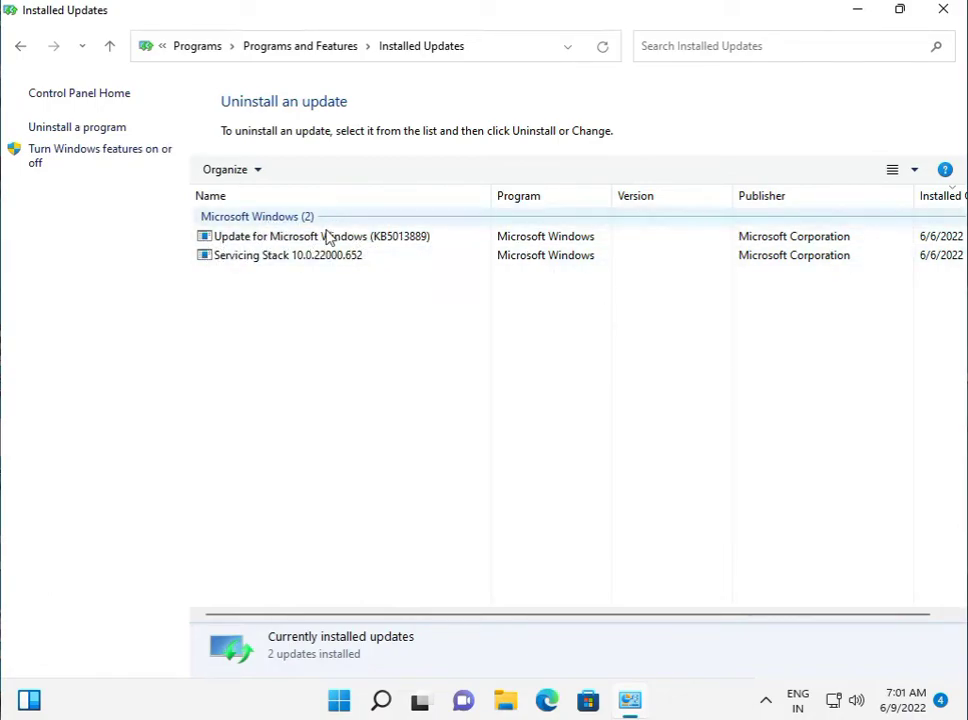
left_click(301, 169)
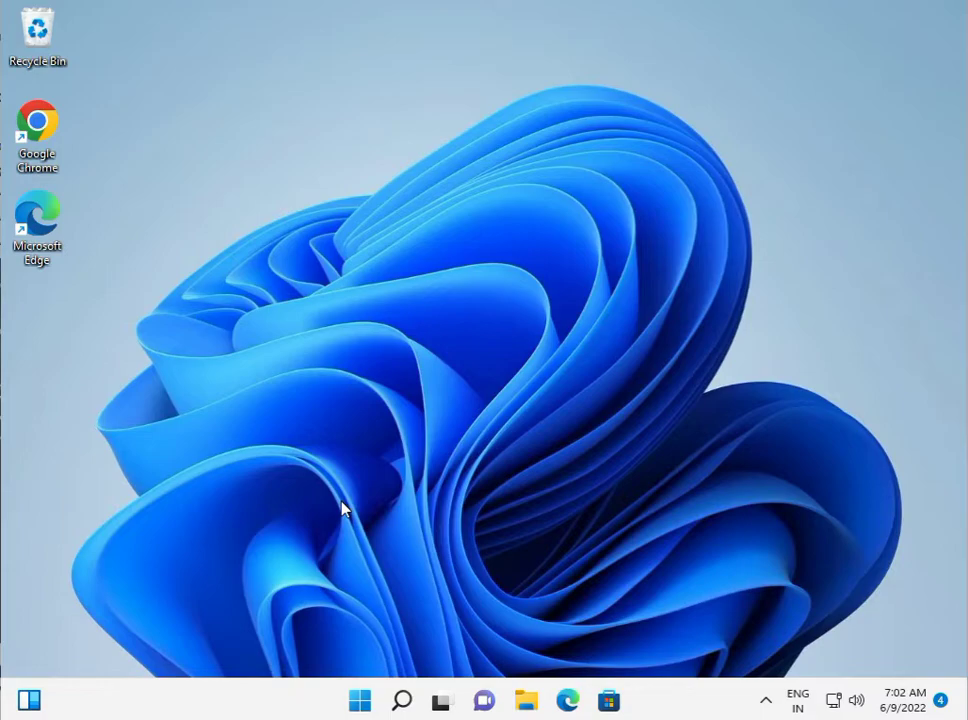
mouse_move(520, 572)
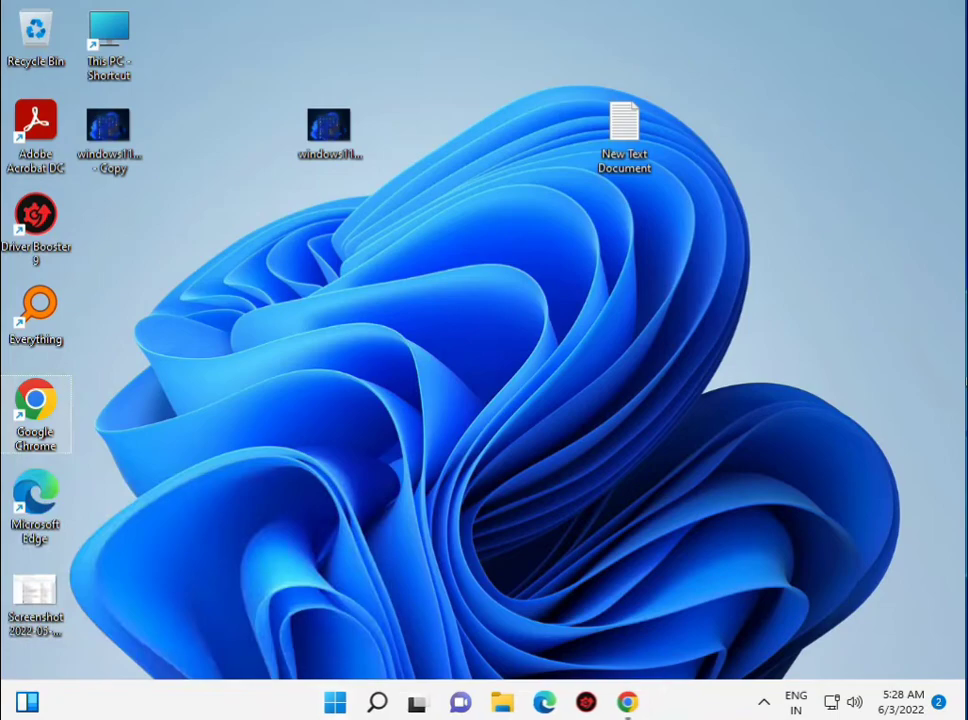
Search 'cm' and run Command Prompt as administrator, approving the UAC prompt.
left_click(335, 701)
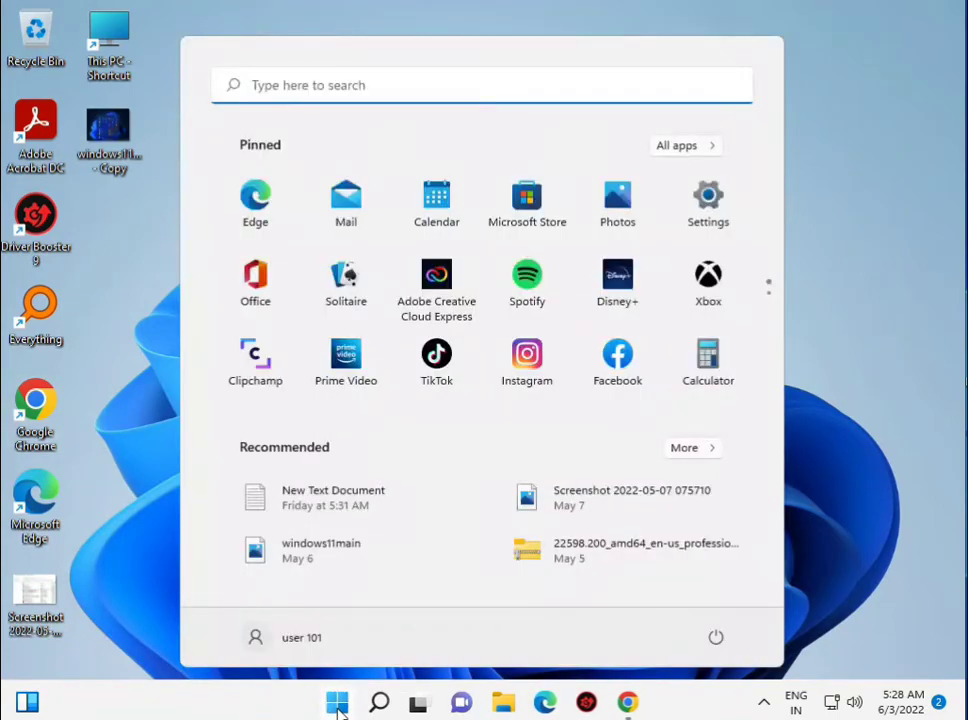
type("cmd")
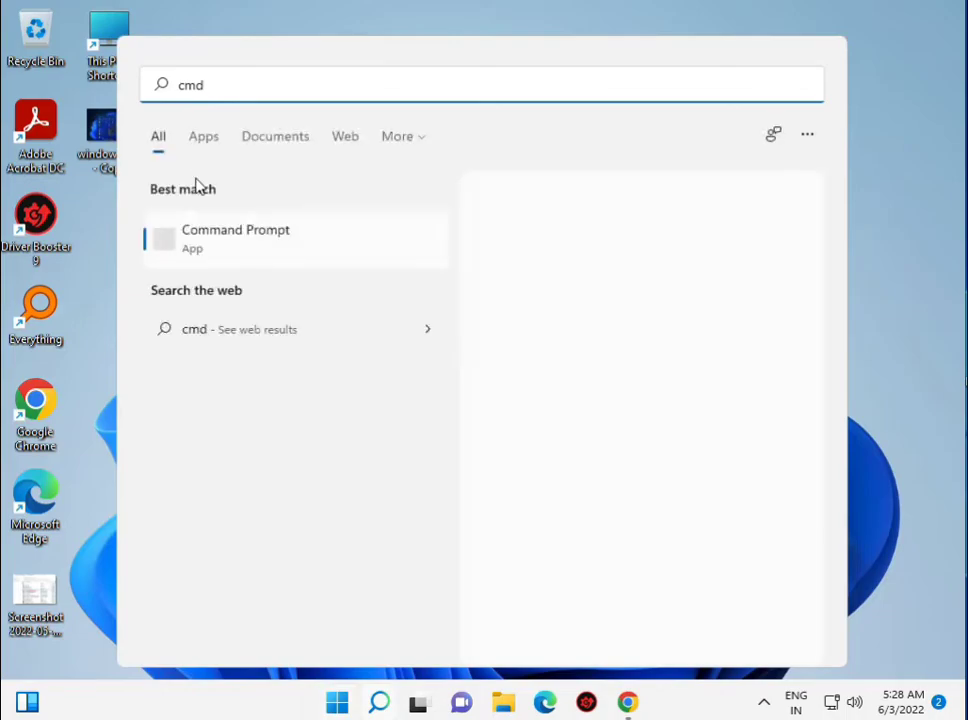
right_click(235, 238)
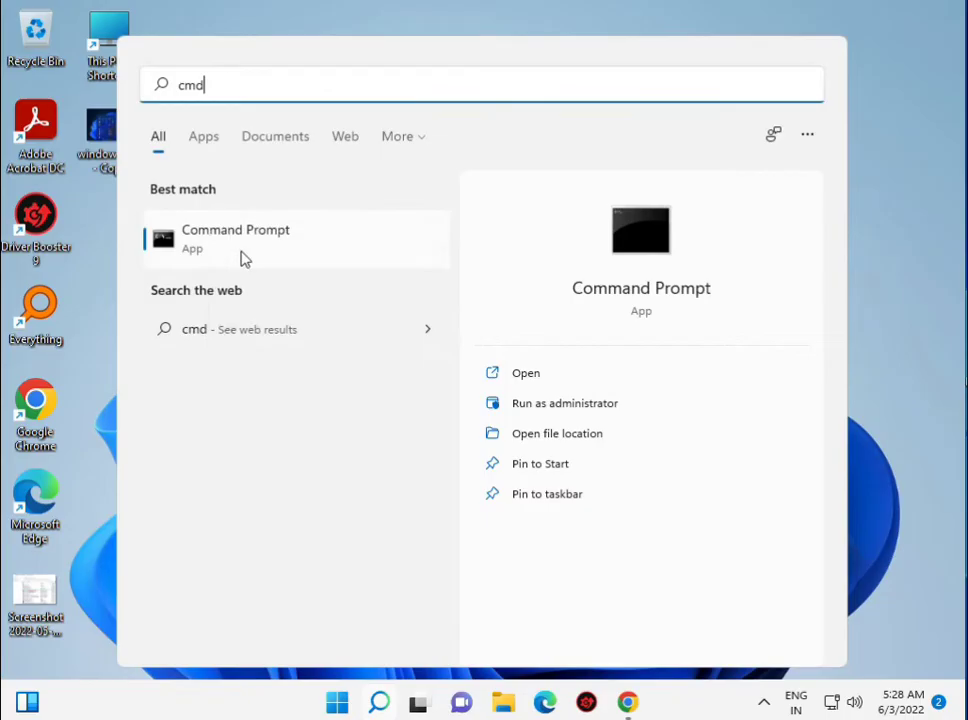
left_click(565, 402)
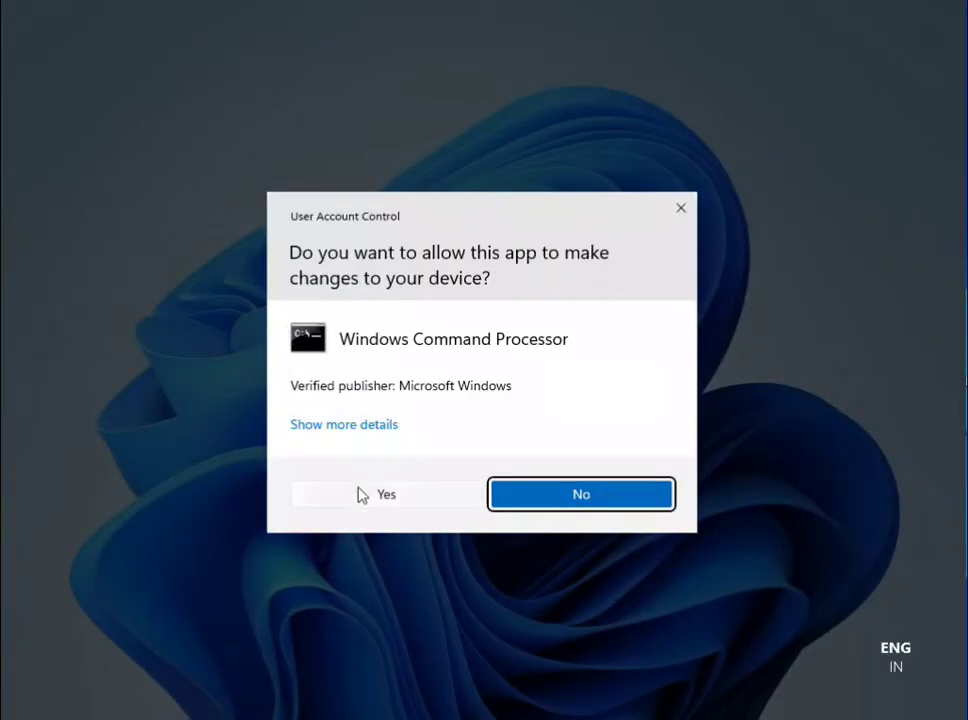
left_click(386, 493)
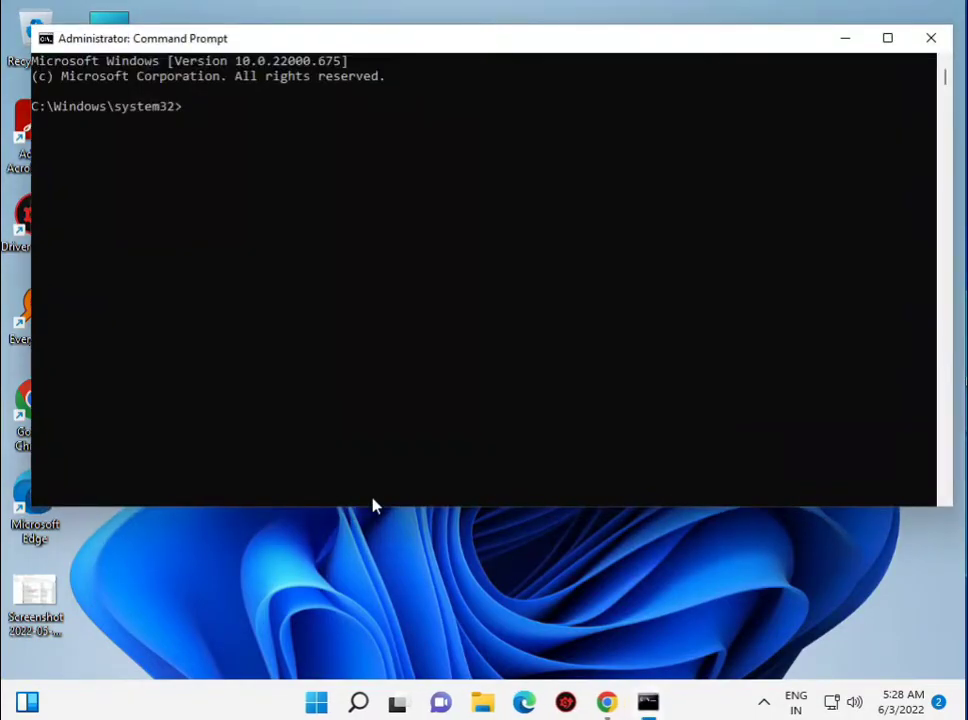
Run sfc /scannow and let verification reach 100% with no integrity violations.
type("sfc")
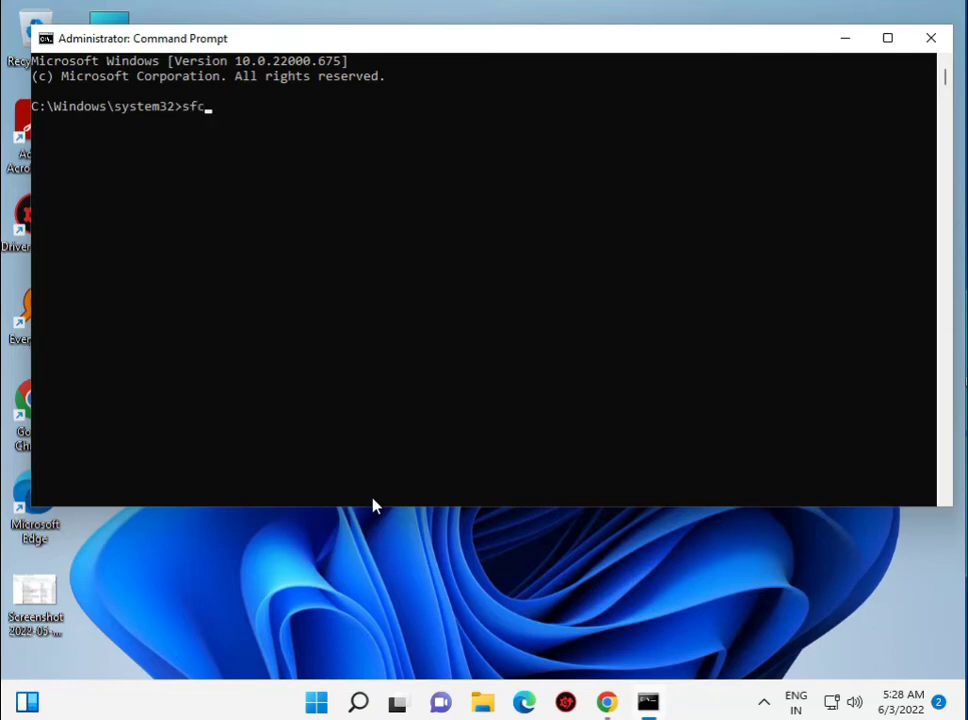
type("/")
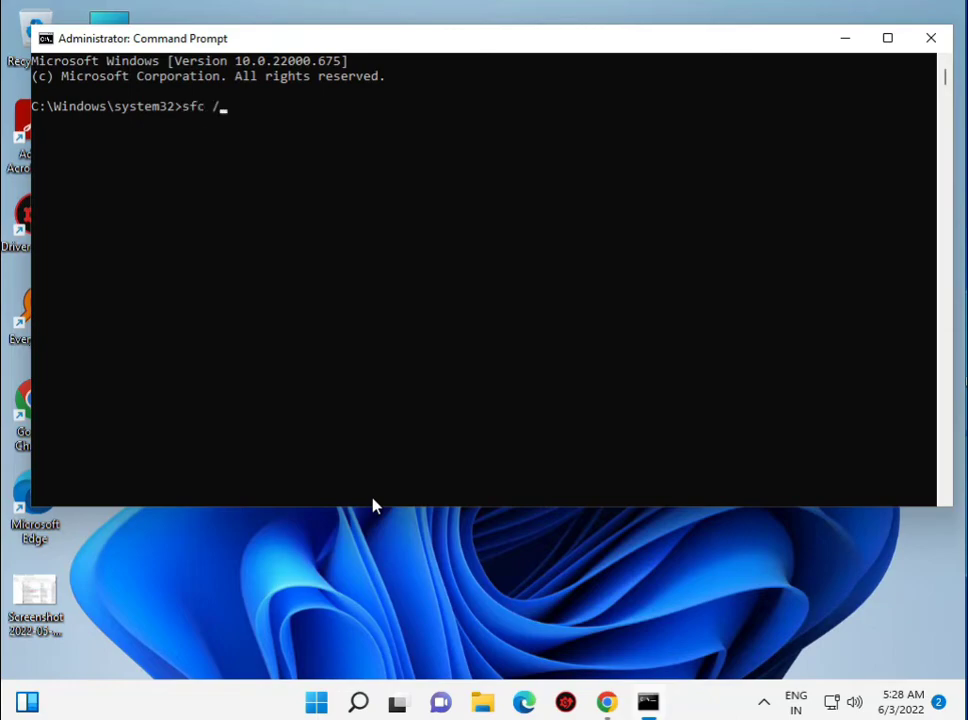
type("scaa")
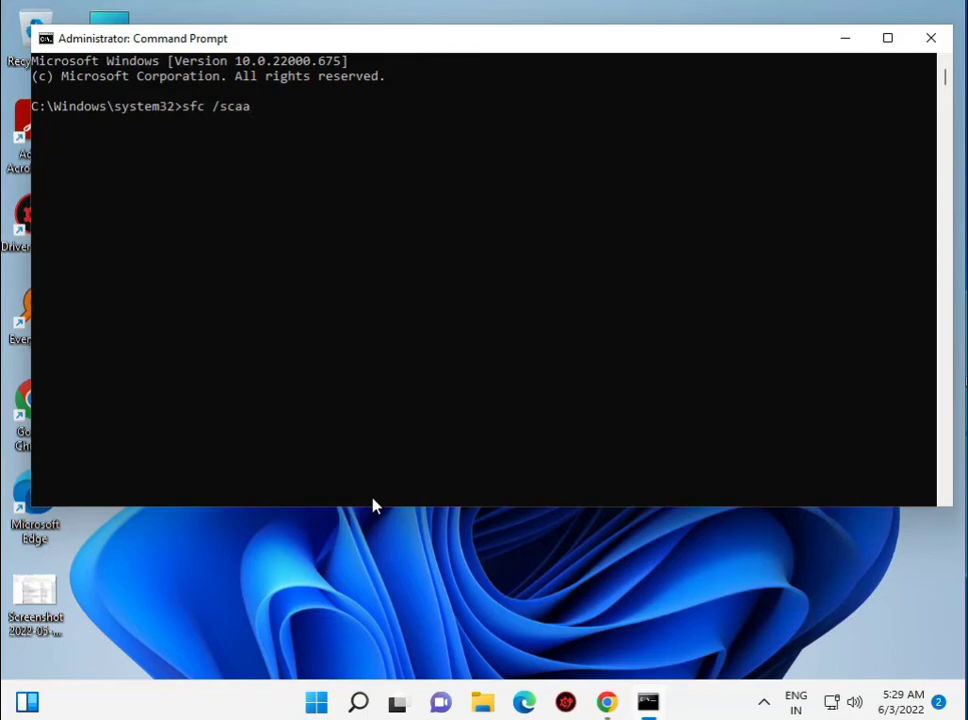
type("nnow")
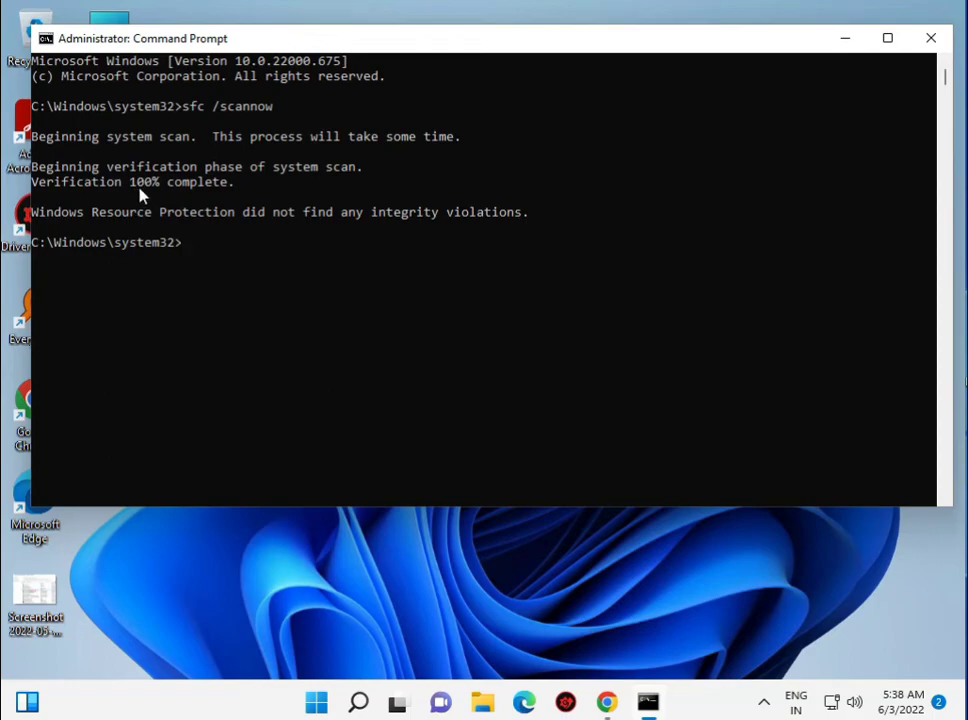
Run DISM /Online /Cleanup-Image /CheckHealth, which reports no component store corruption.
type("DISM /Online /Cleanup-Image /CheckHealth")
type("DISM /Online /Cleanup-Image /ScanHealth")
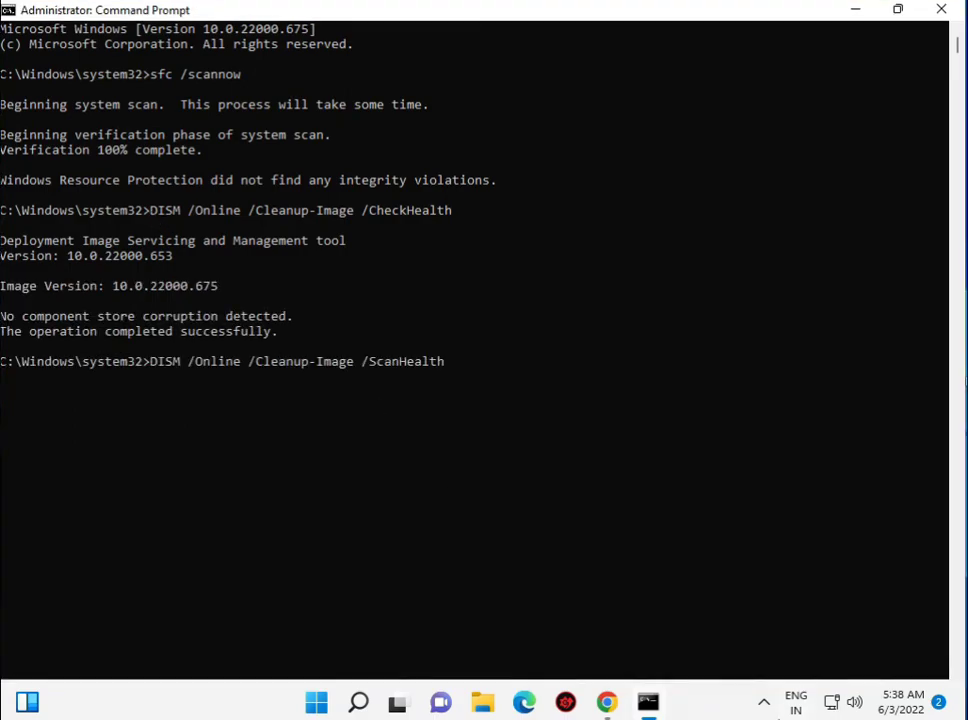
mouse_move(148, 369)
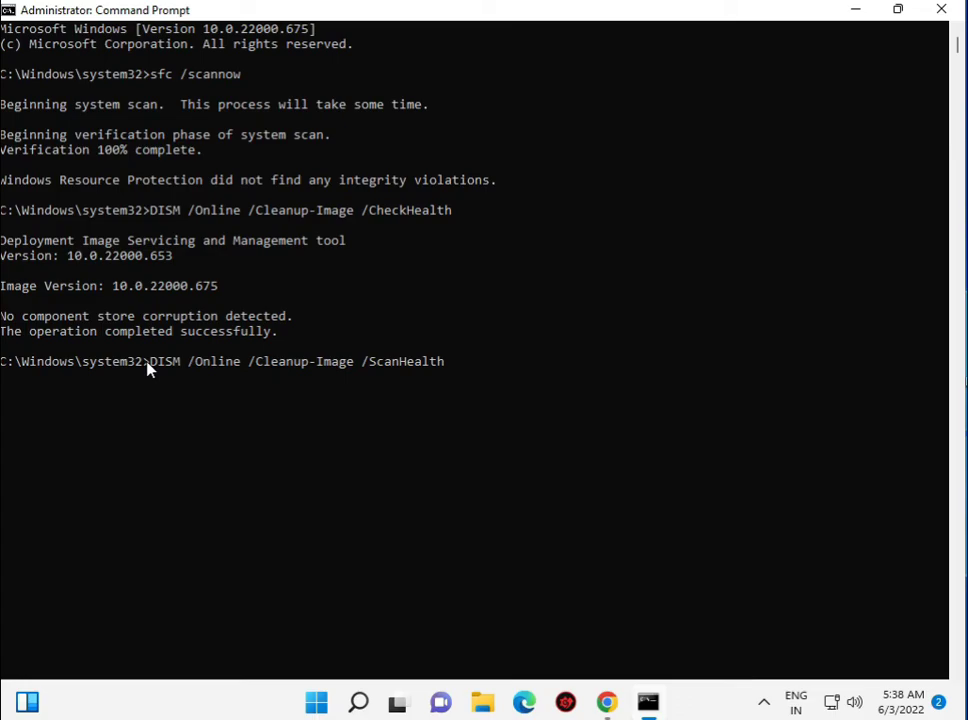
mouse_move(357, 231)
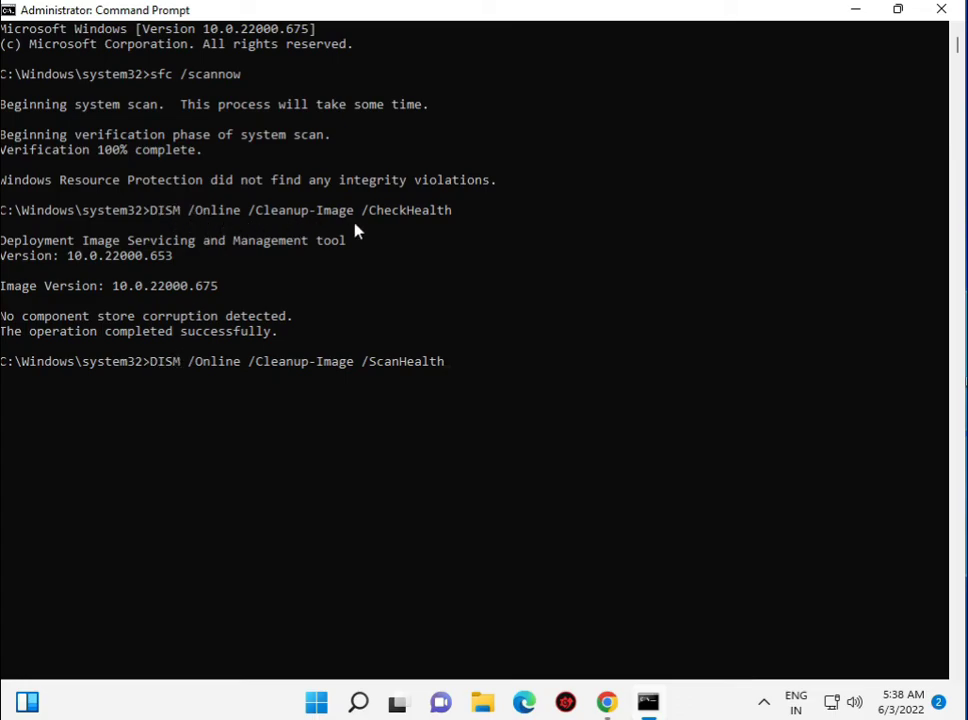
mouse_move(400, 376)
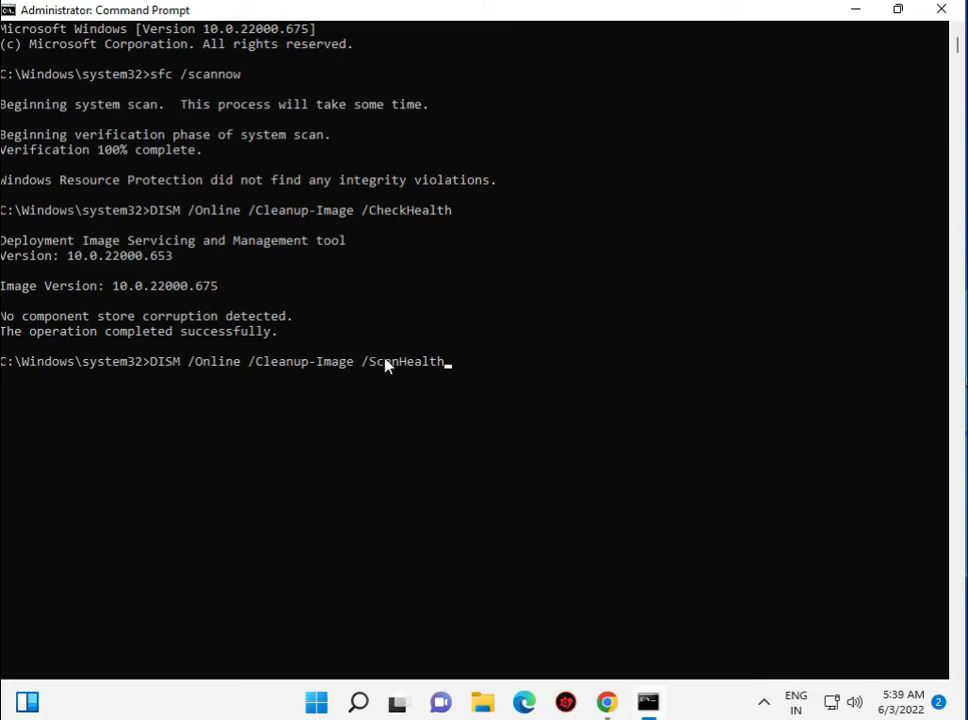
mouse_move(312, 337)
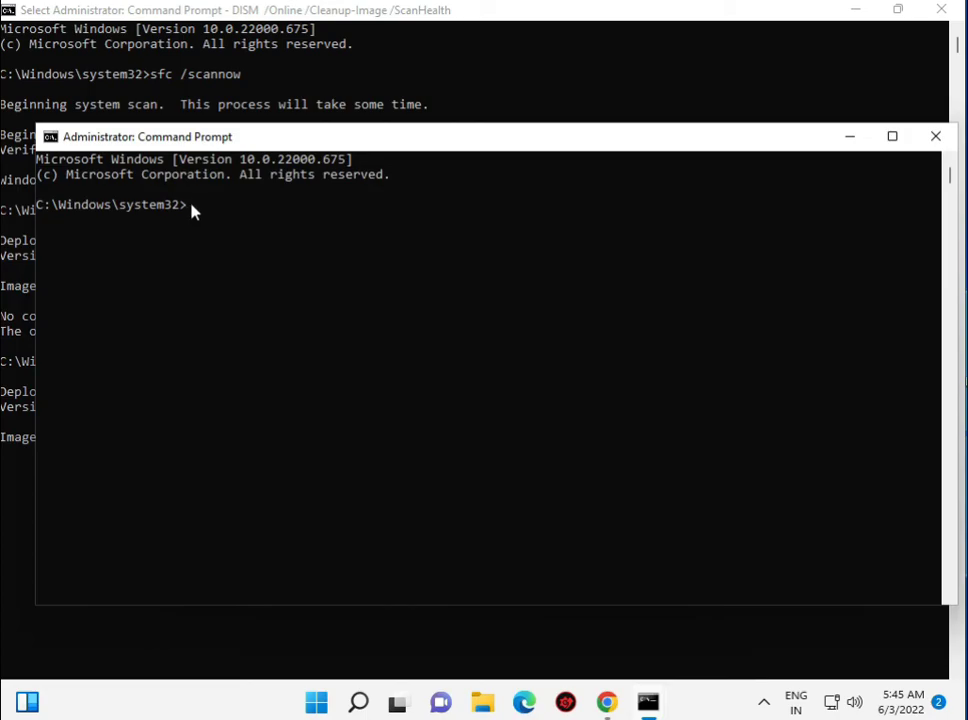
Run DISM /Online /Cleanup-Image /RestoreHealth in the second administrator window.
type("DISM /Online /Cleanup-Image /RestoreHealth")
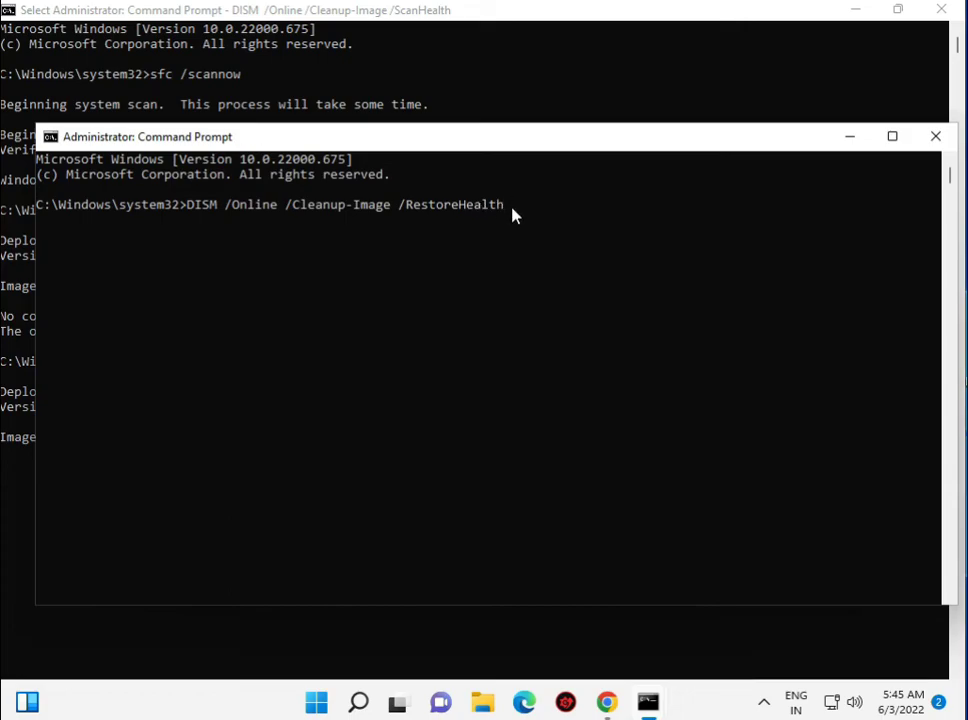
key("enter")
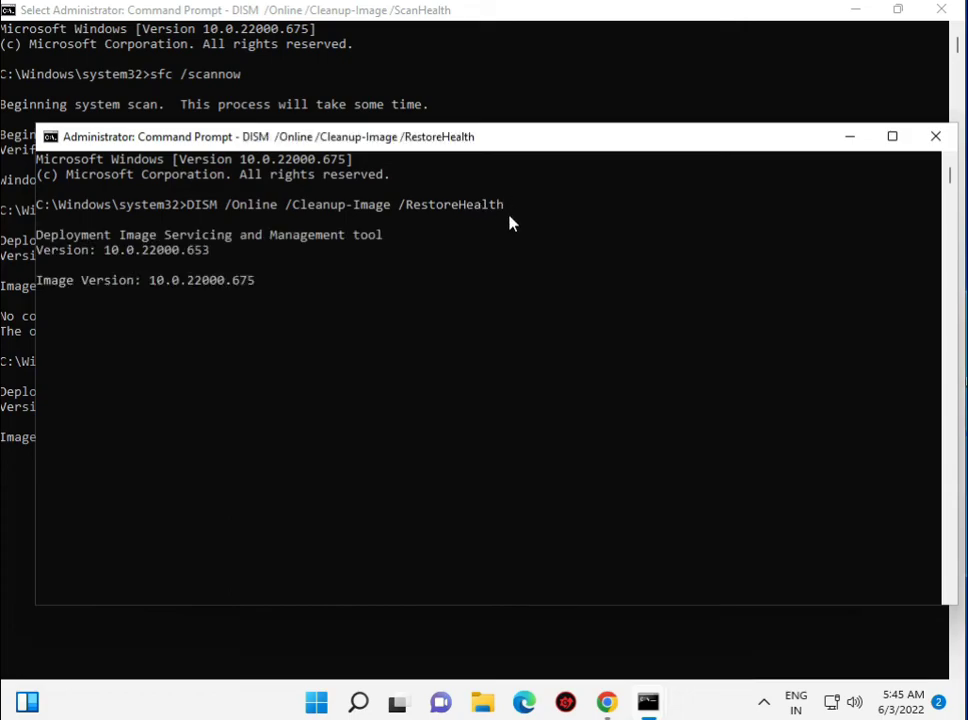